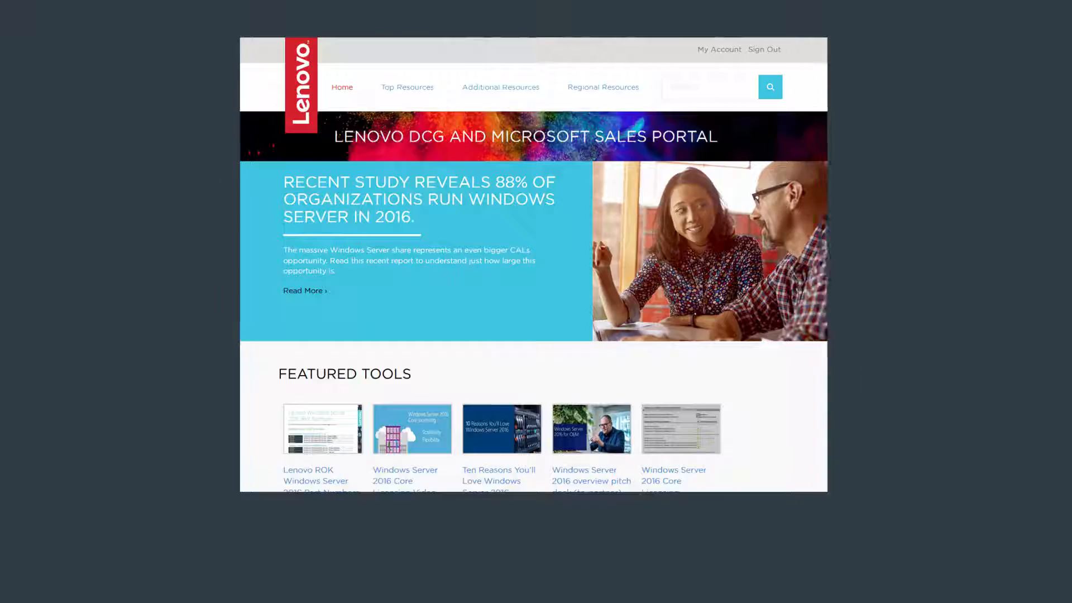
Step: Open the Lenovo ROK Windows Server 2016 Part Numbers featured tool from the home page
{"action": "left_click", "coordinate": [322, 429]}
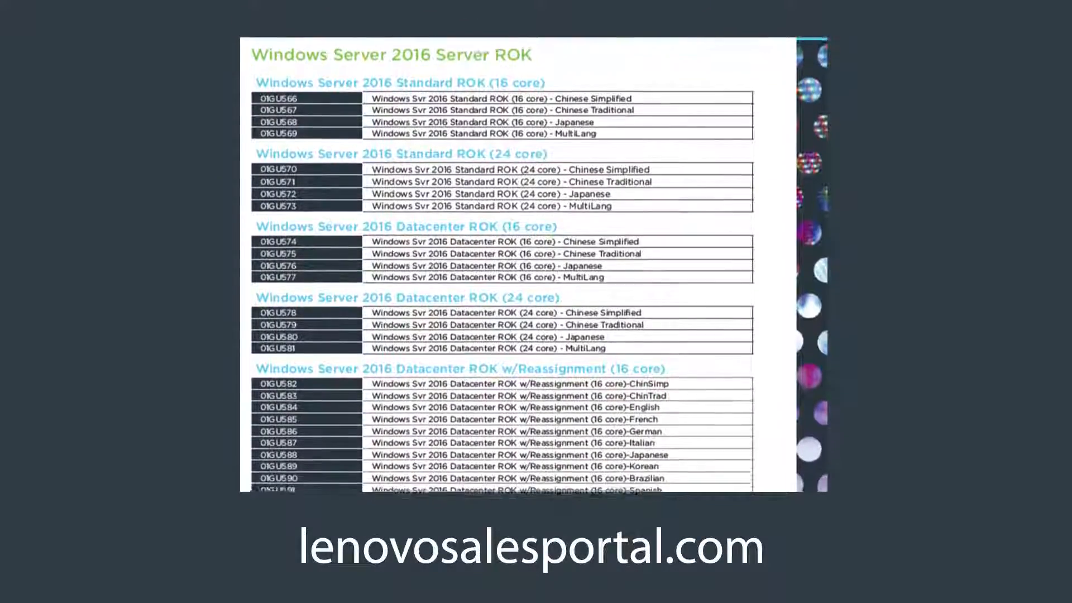